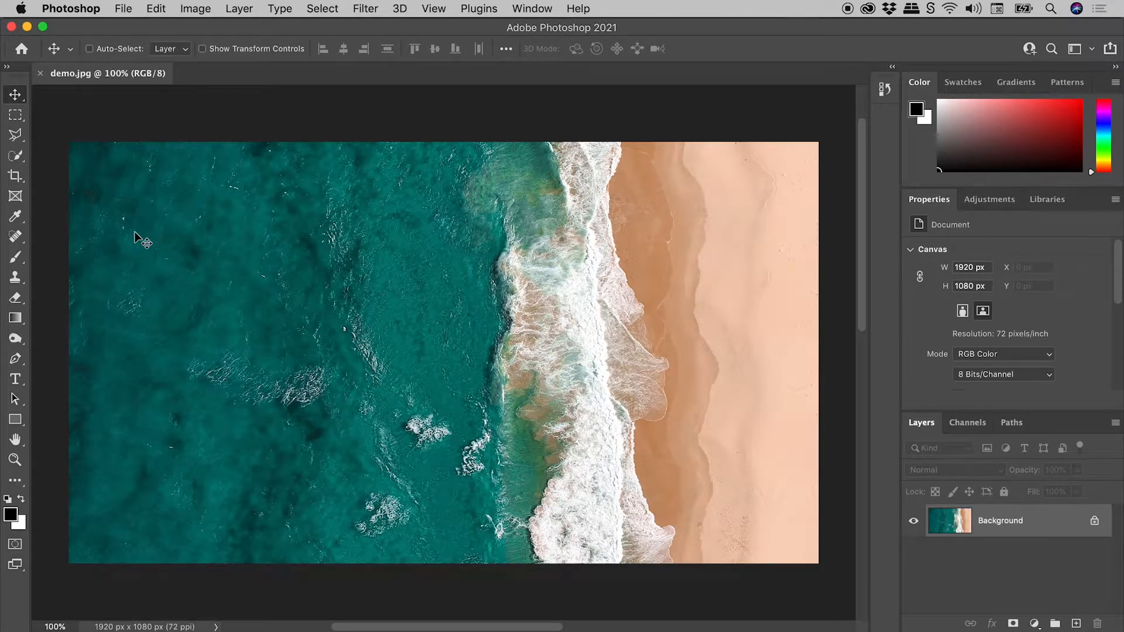
Step: Sample a teal from the sea with the Eyedropper and show its tool flyout
{"action": "left_click", "coordinate": [14, 216]}
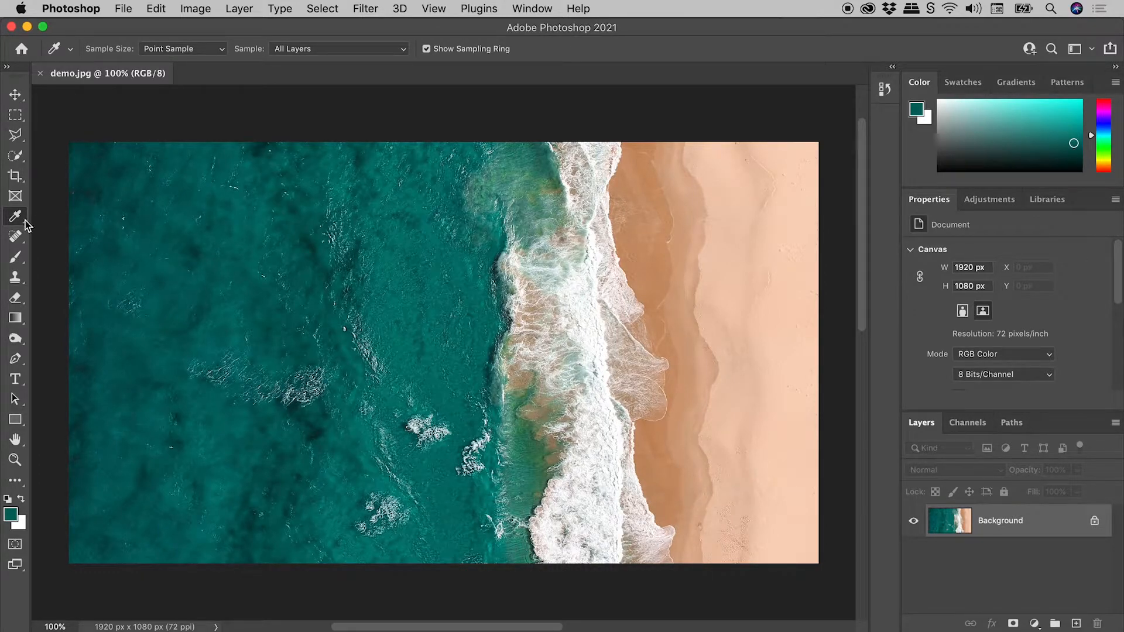
{"action": "left_click", "coordinate": [15, 216]}
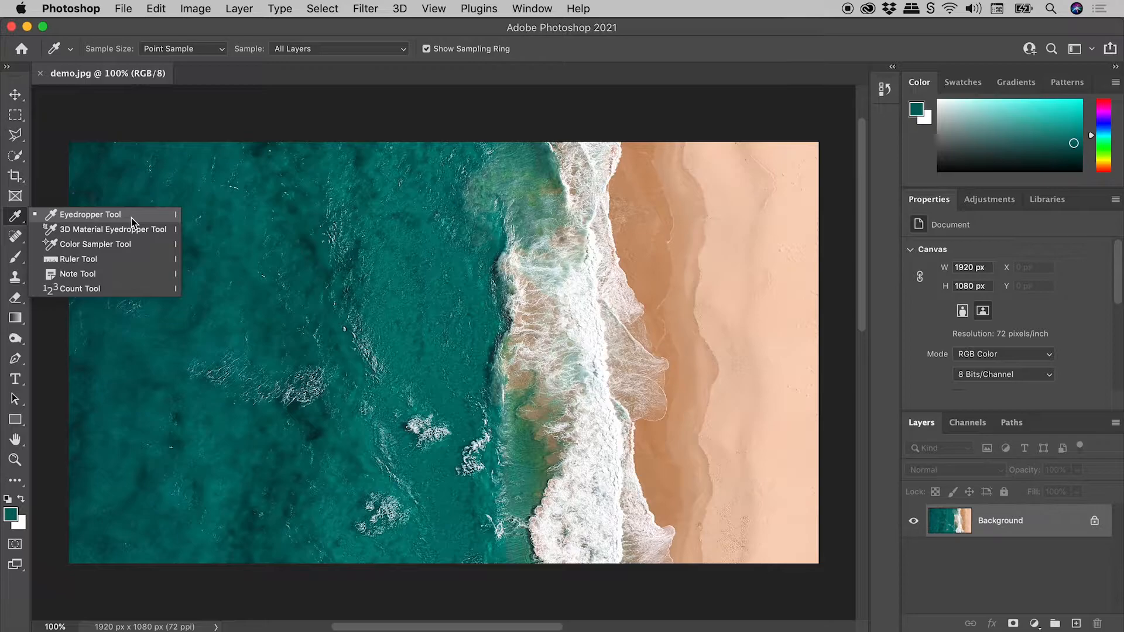
Step: Choose the standard Eyedropper Tool from the flyout
{"action": "left_click", "coordinate": [90, 214]}
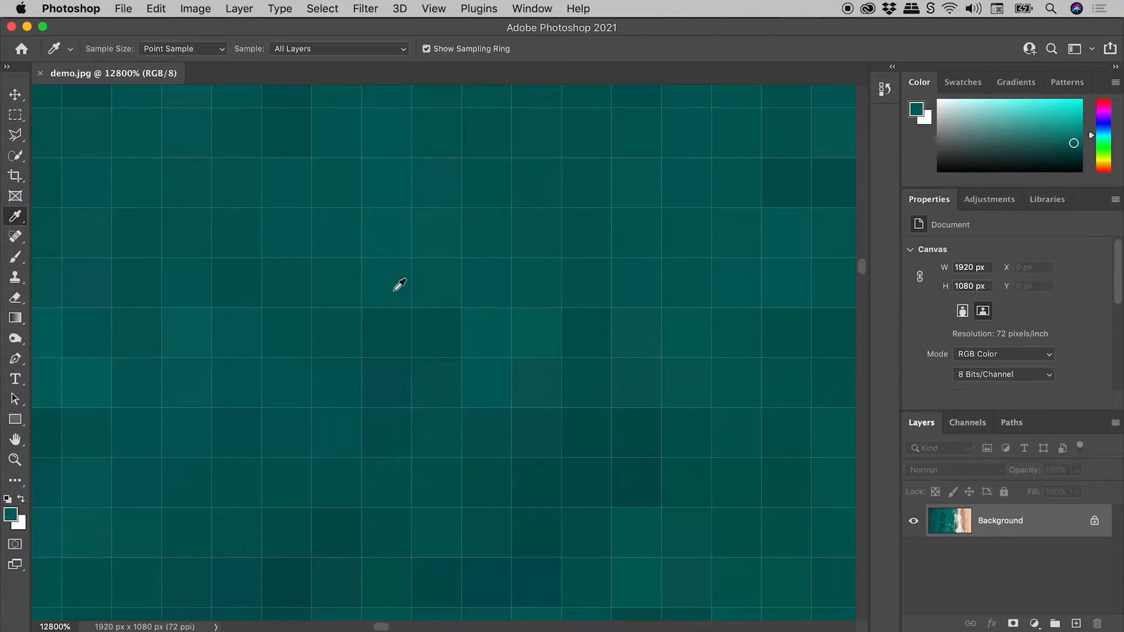
{"action": "mouse_move", "coordinate": [390, 279]}
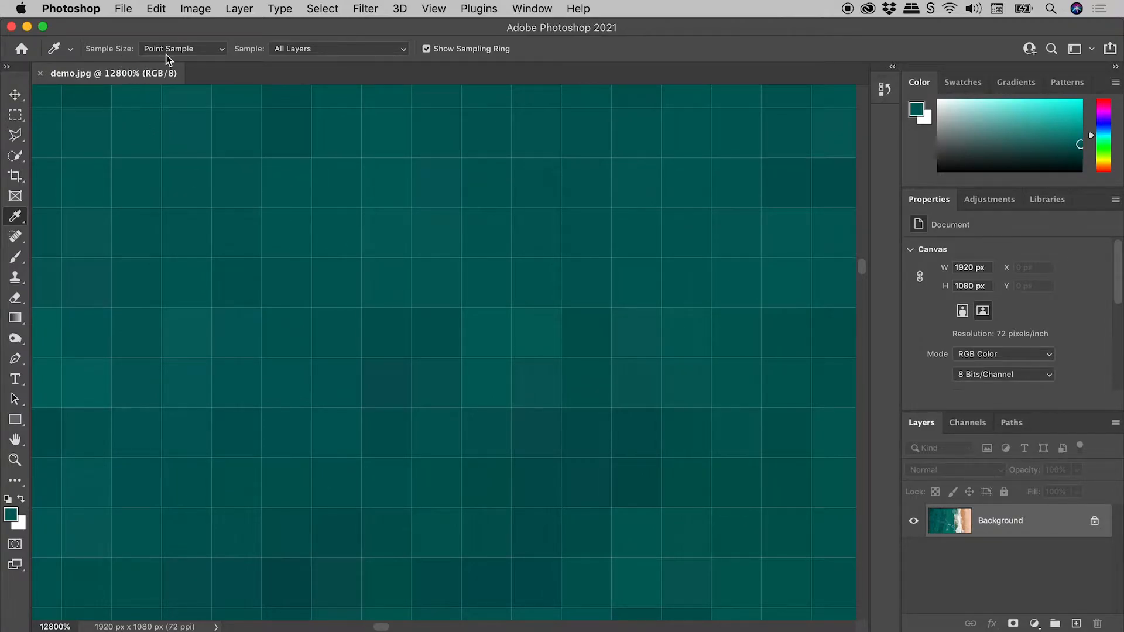
{"action": "mouse_move", "coordinate": [183, 48]}
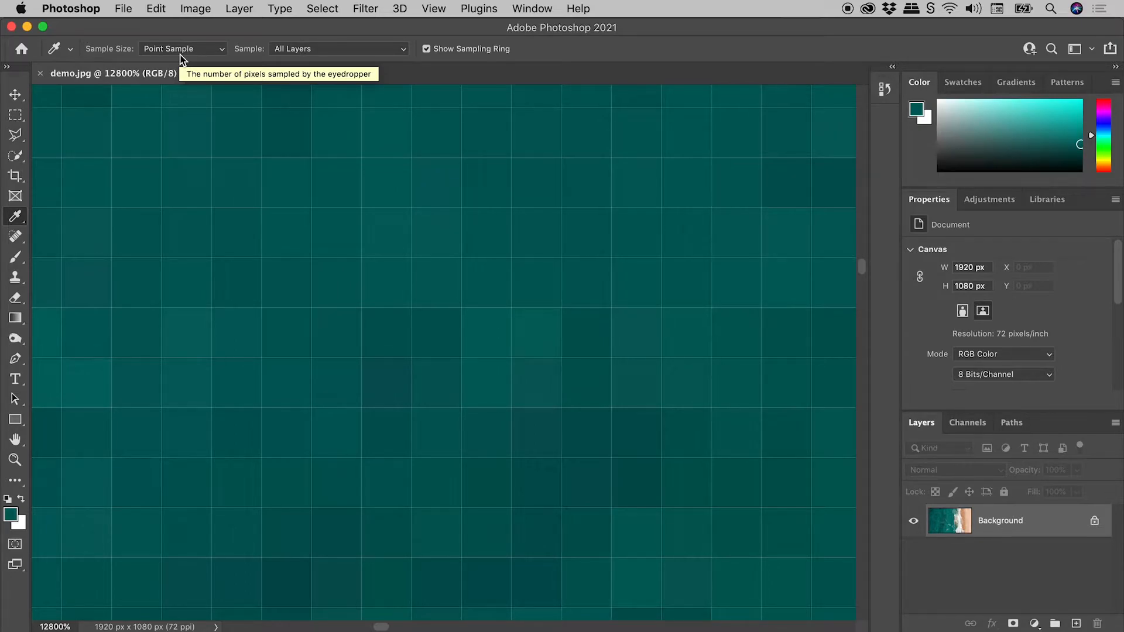
{"action": "left_click", "coordinate": [182, 48]}
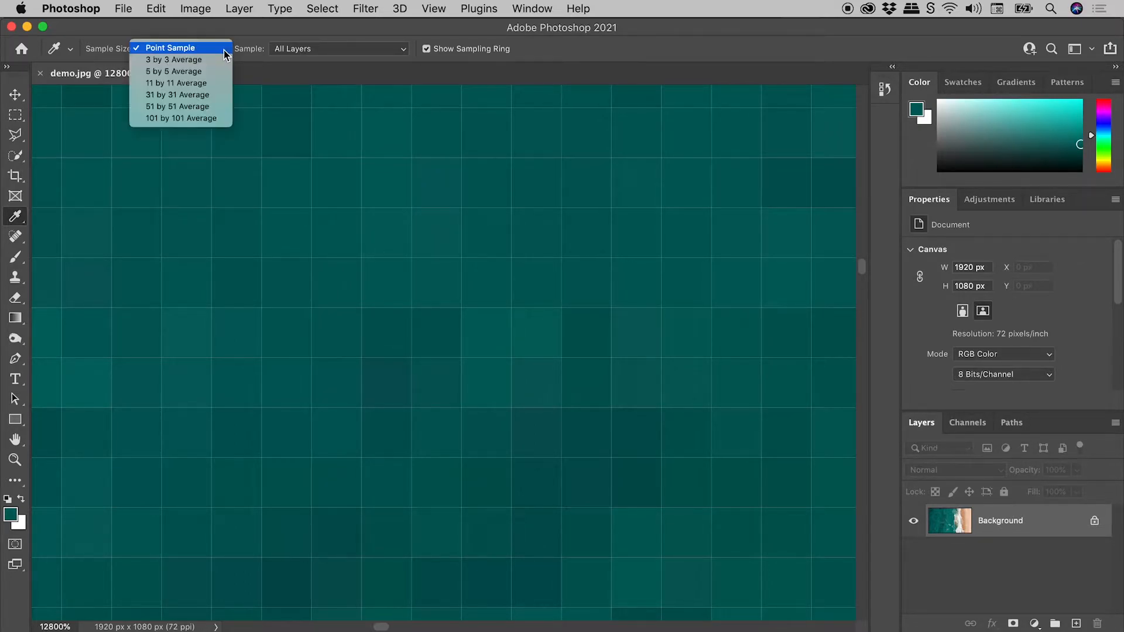
{"action": "mouse_move", "coordinate": [188, 64]}
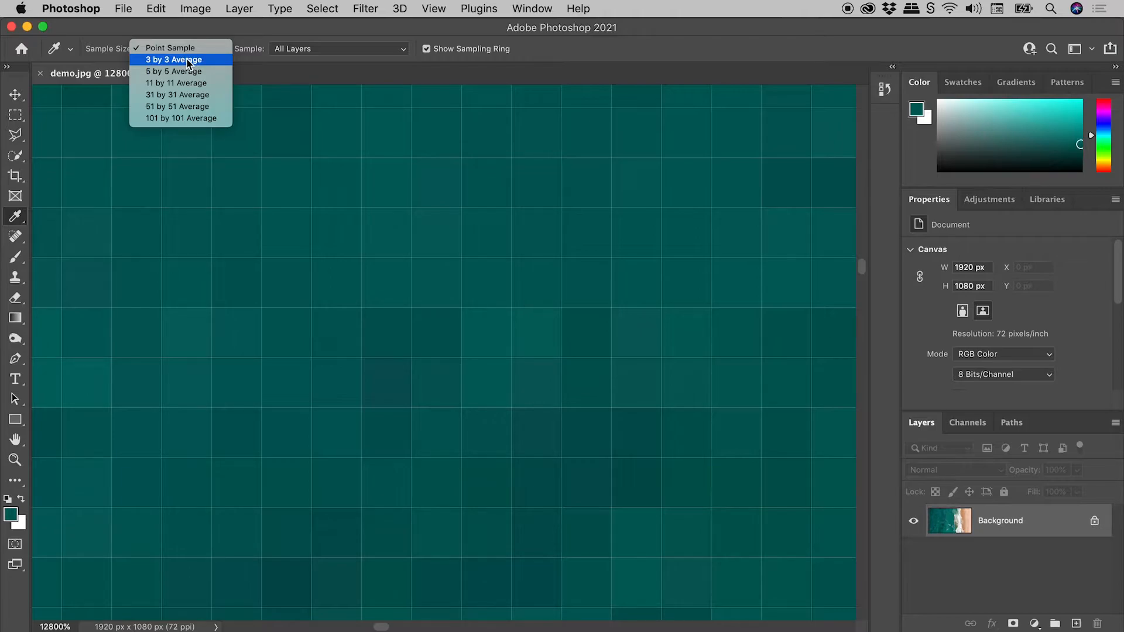
{"action": "left_click", "coordinate": [172, 60]}
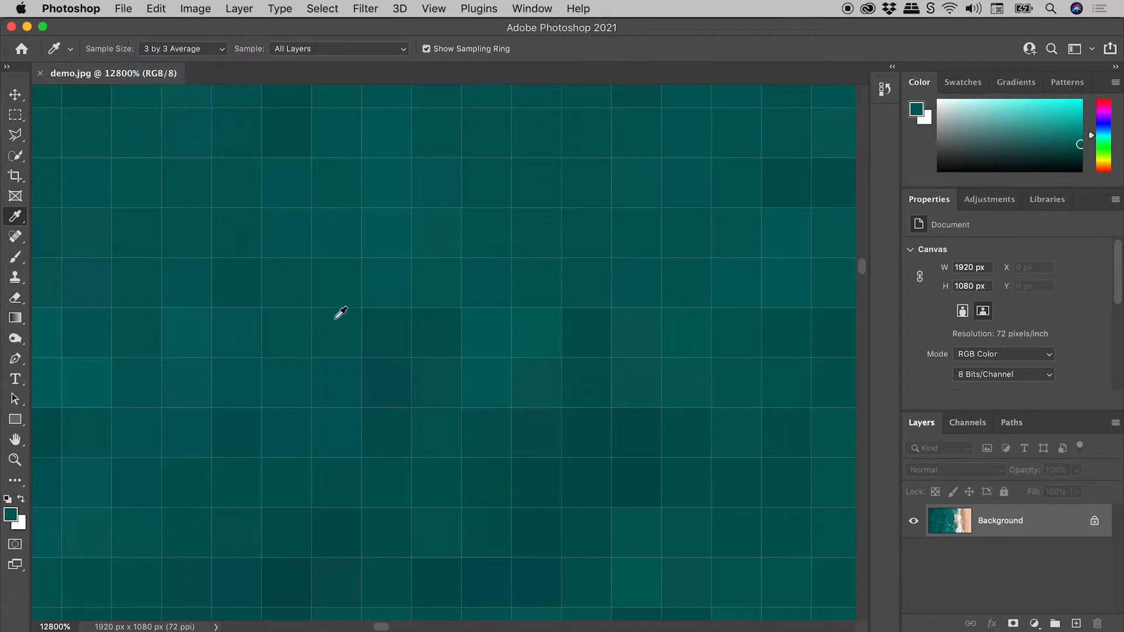
{"action": "mouse_move", "coordinate": [392, 319]}
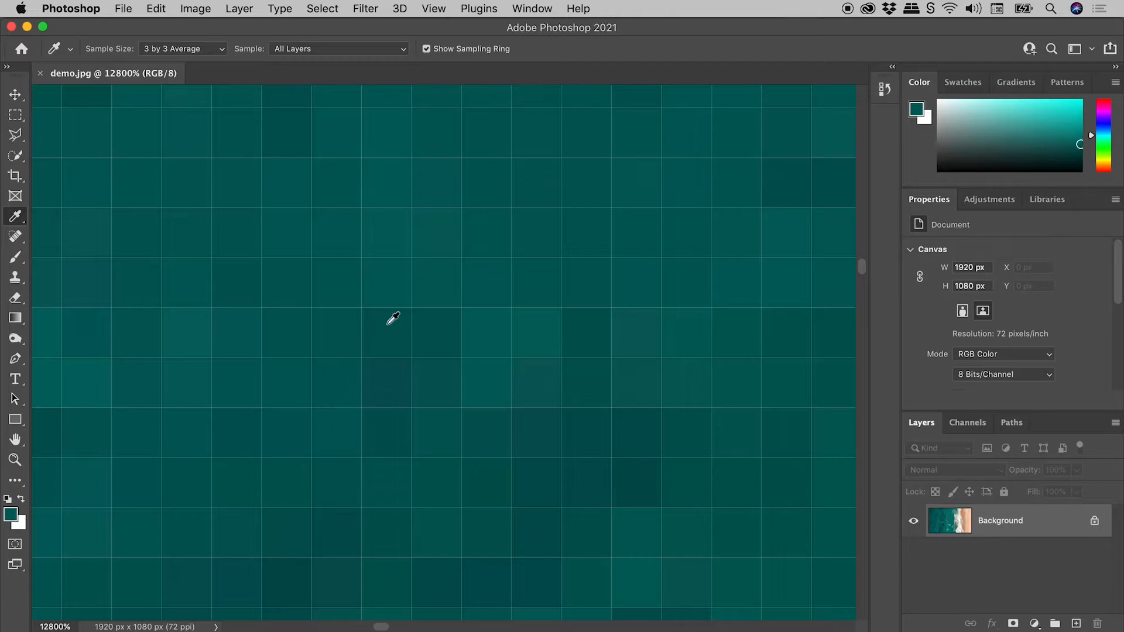
{"action": "mouse_move", "coordinate": [396, 329]}
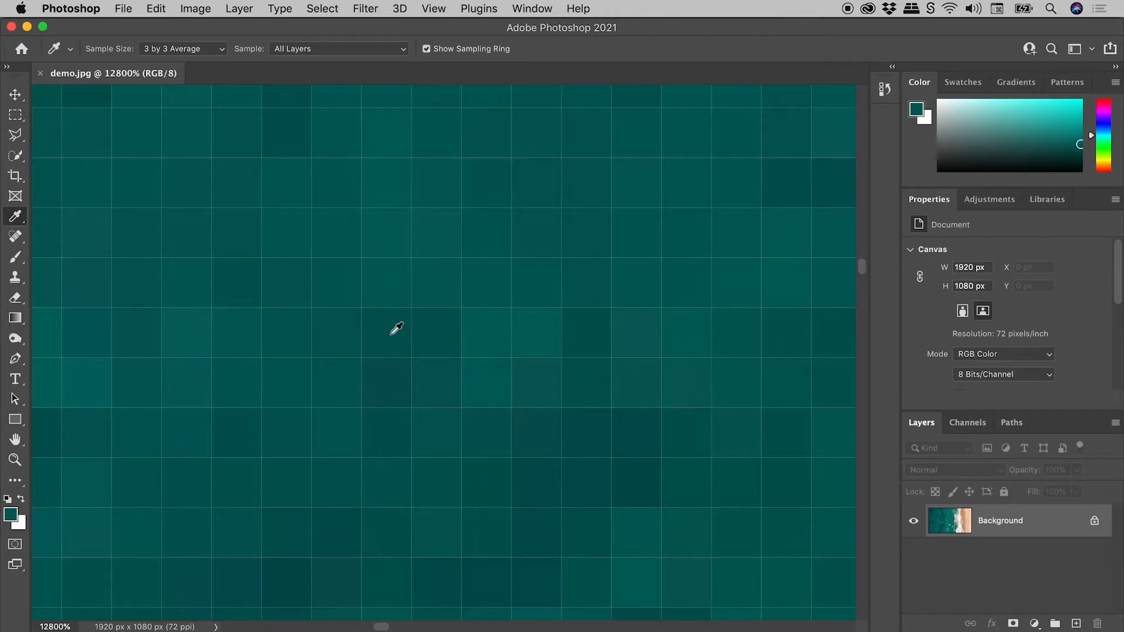
{"action": "mouse_move", "coordinate": [361, 280]}
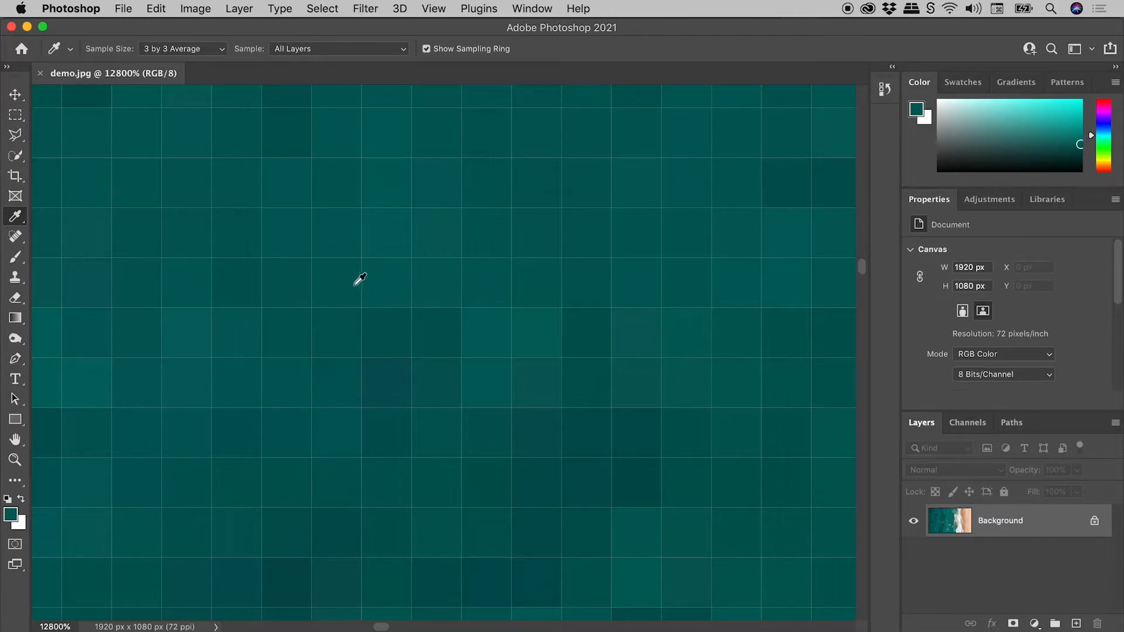
{"action": "mouse_move", "coordinate": [407, 328]}
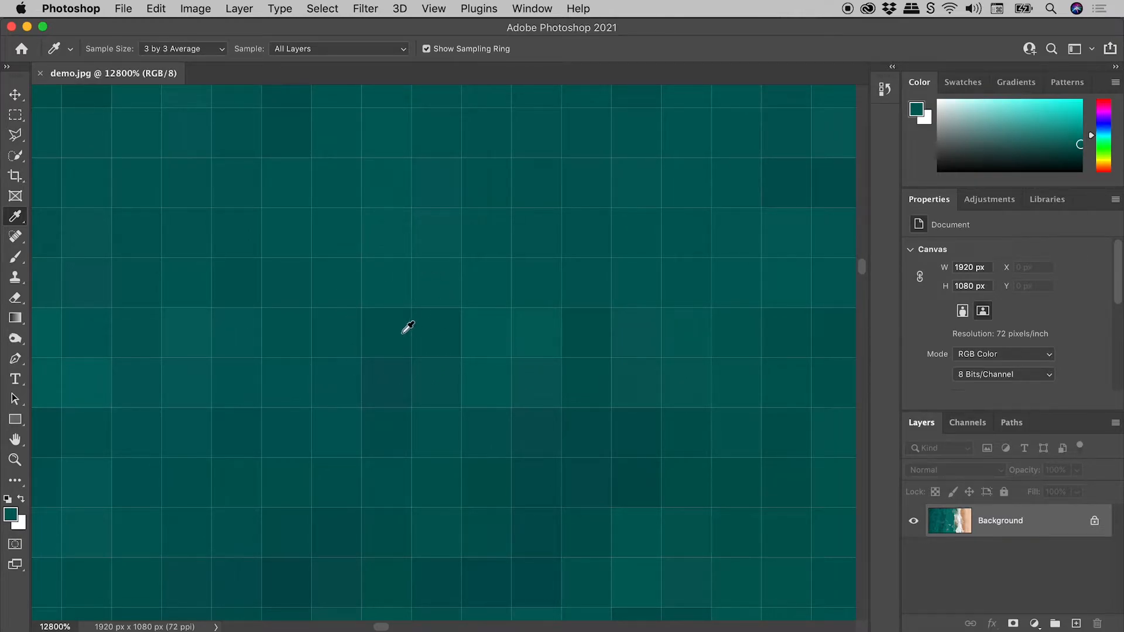
{"action": "mouse_move", "coordinate": [224, 55]}
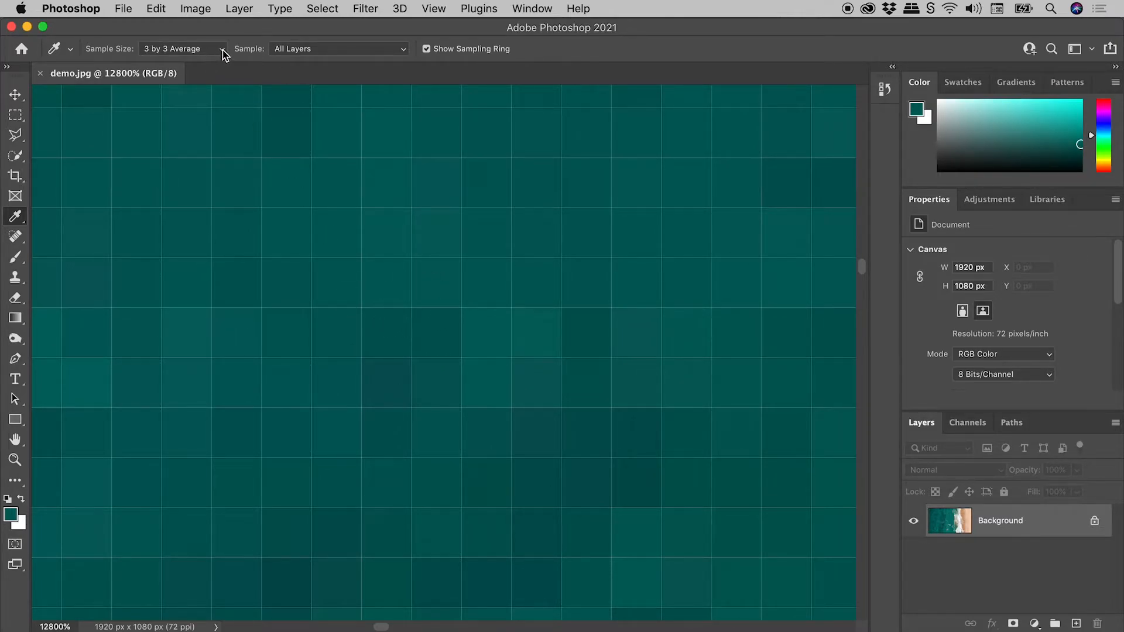
{"action": "left_click", "coordinate": [183, 48]}
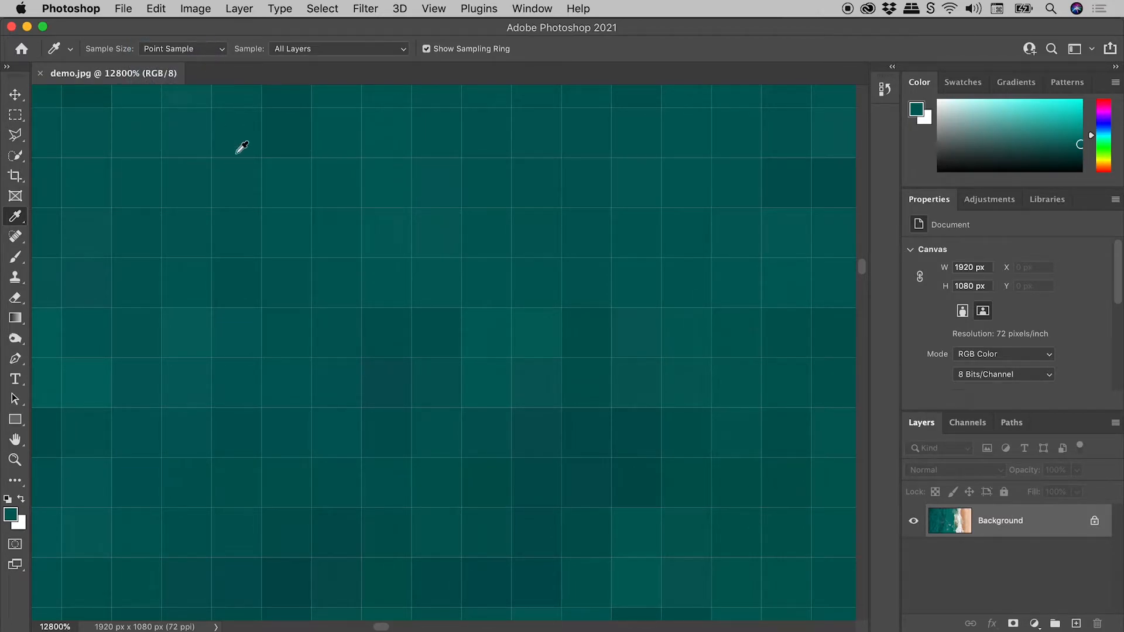
{"action": "mouse_move", "coordinate": [344, 230]}
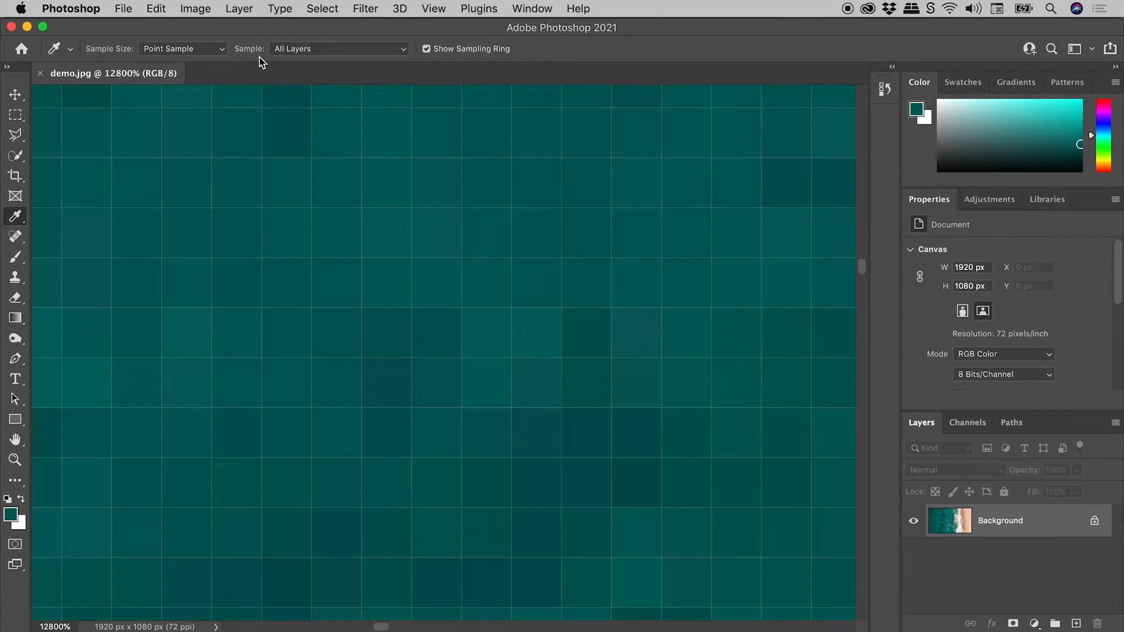
Step: Open the Eyedropper's layer-sampling options and keep sampling from all layers
{"action": "left_click", "coordinate": [337, 49]}
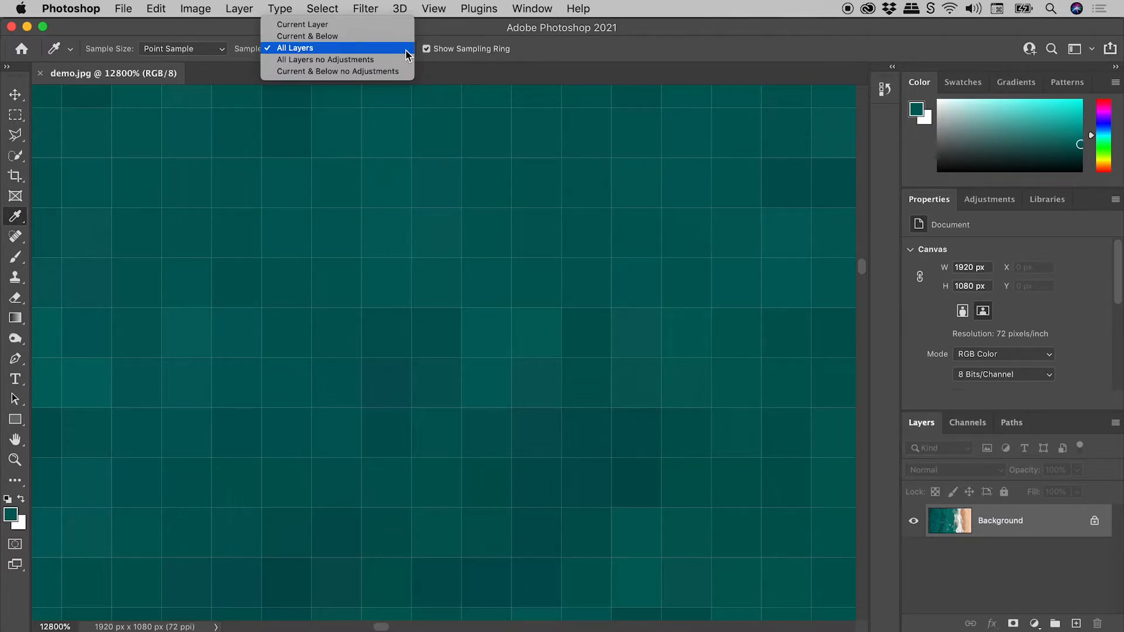
{"action": "left_click", "coordinate": [294, 47]}
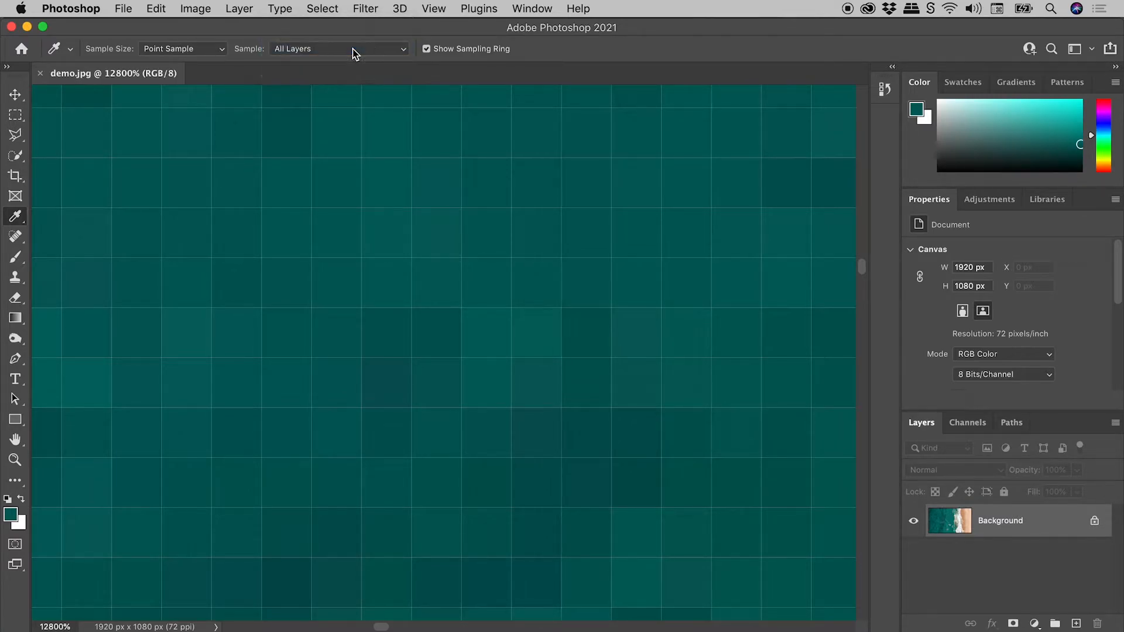
{"action": "mouse_move", "coordinate": [351, 49]}
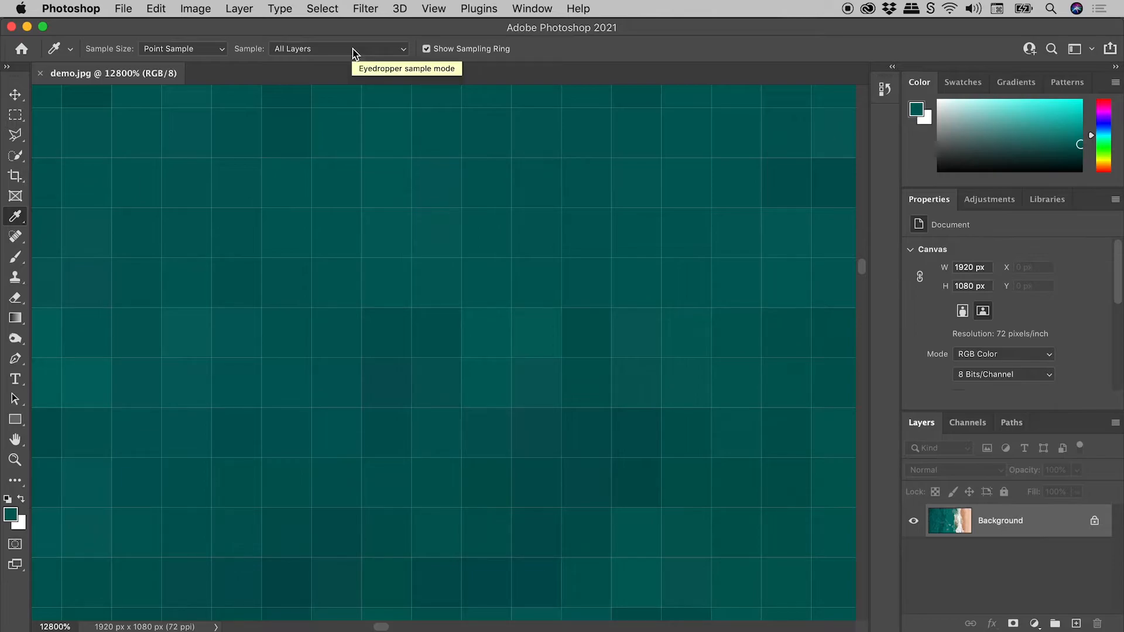
{"action": "mouse_move", "coordinate": [393, 315]}
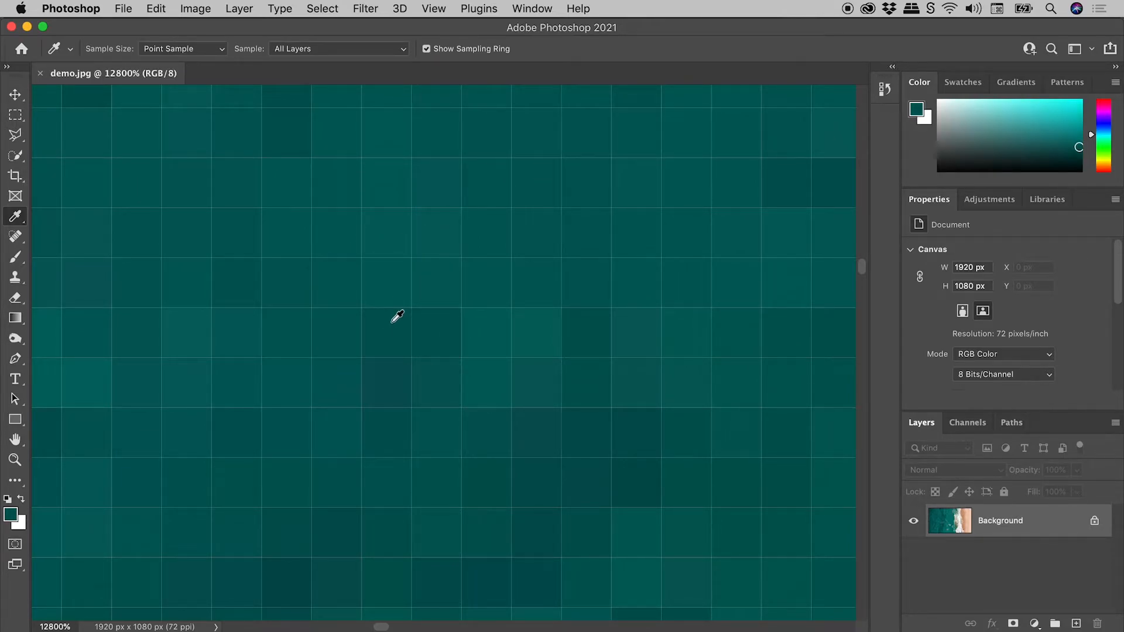
{"action": "mouse_move", "coordinate": [12, 514]}
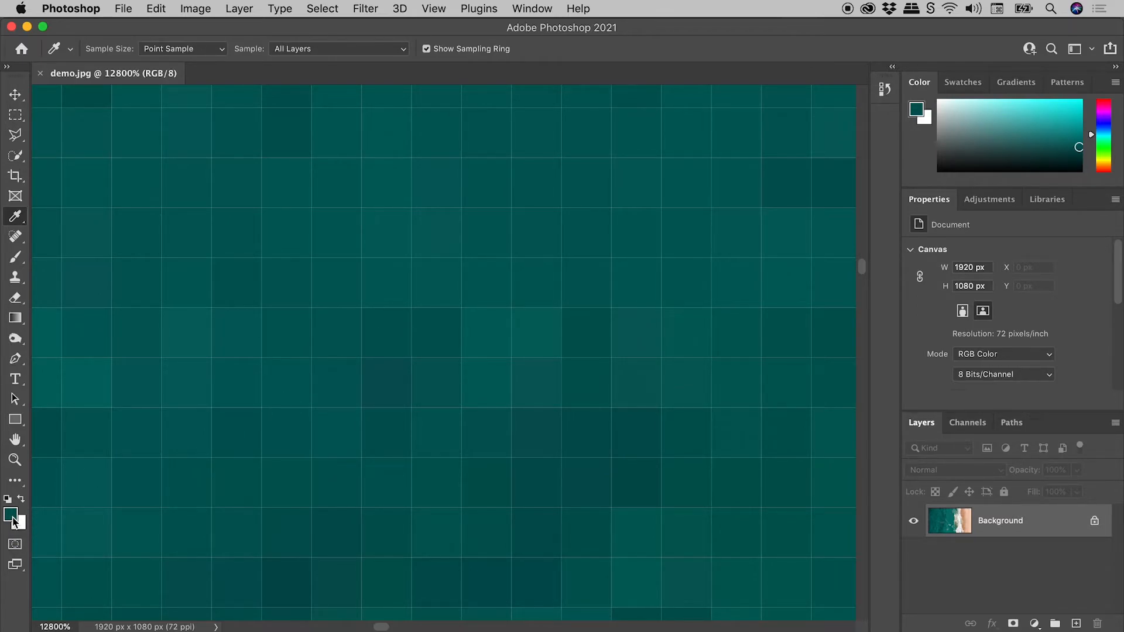
Step: Open the foreground Color Picker, try other hues, then select hex 035d5b
{"action": "left_click", "coordinate": [10, 515]}
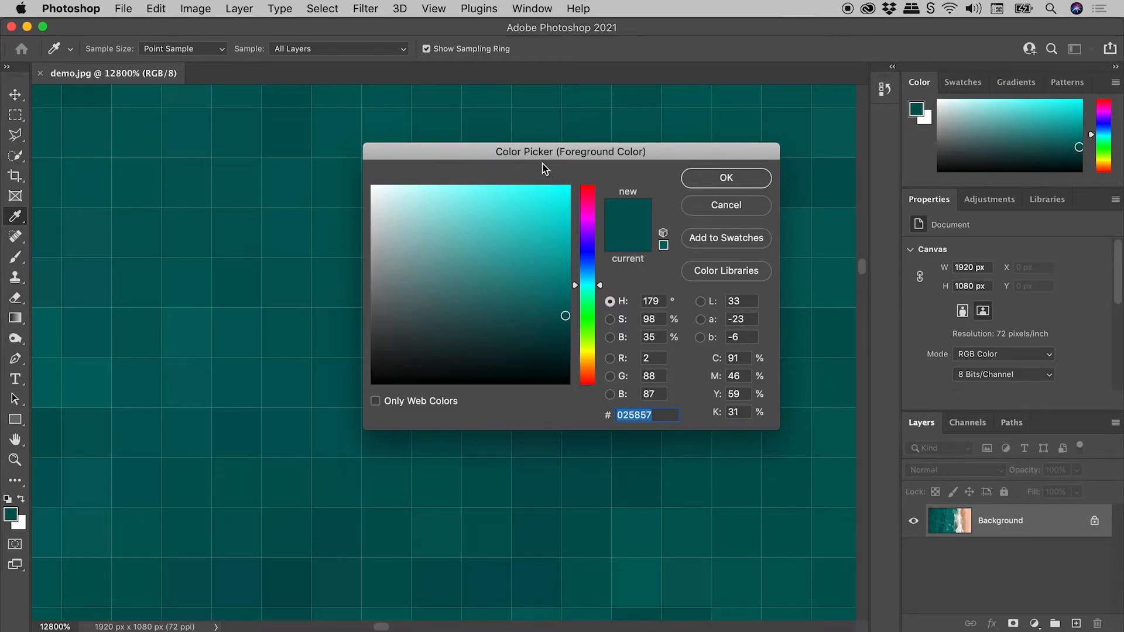
{"action": "left_click", "coordinate": [509, 274]}
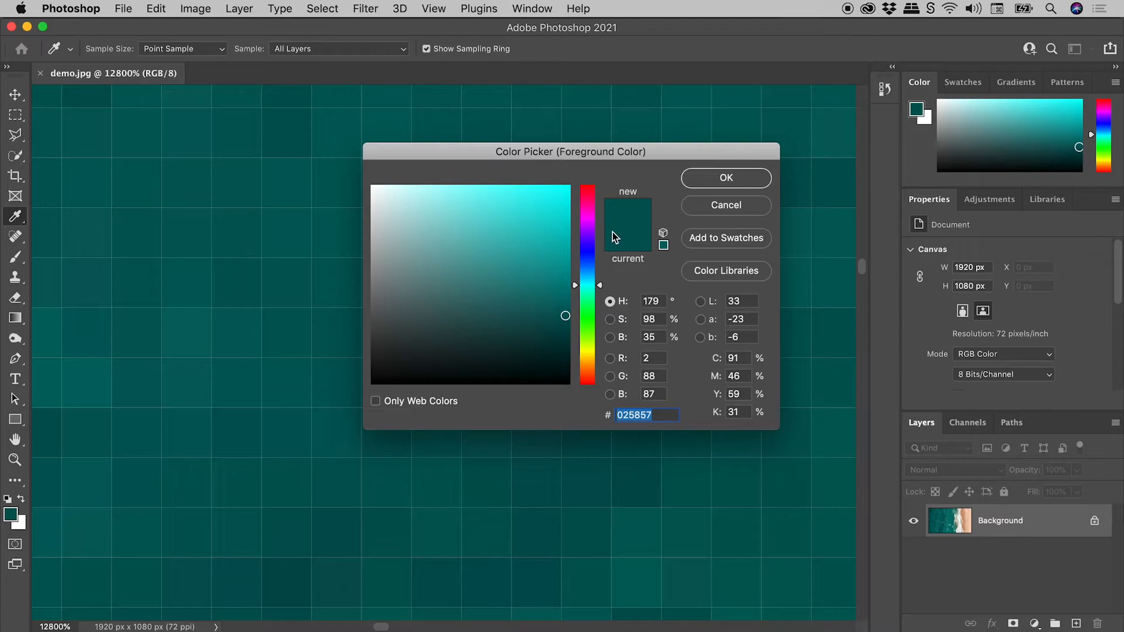
{"action": "left_click", "coordinate": [482, 264]}
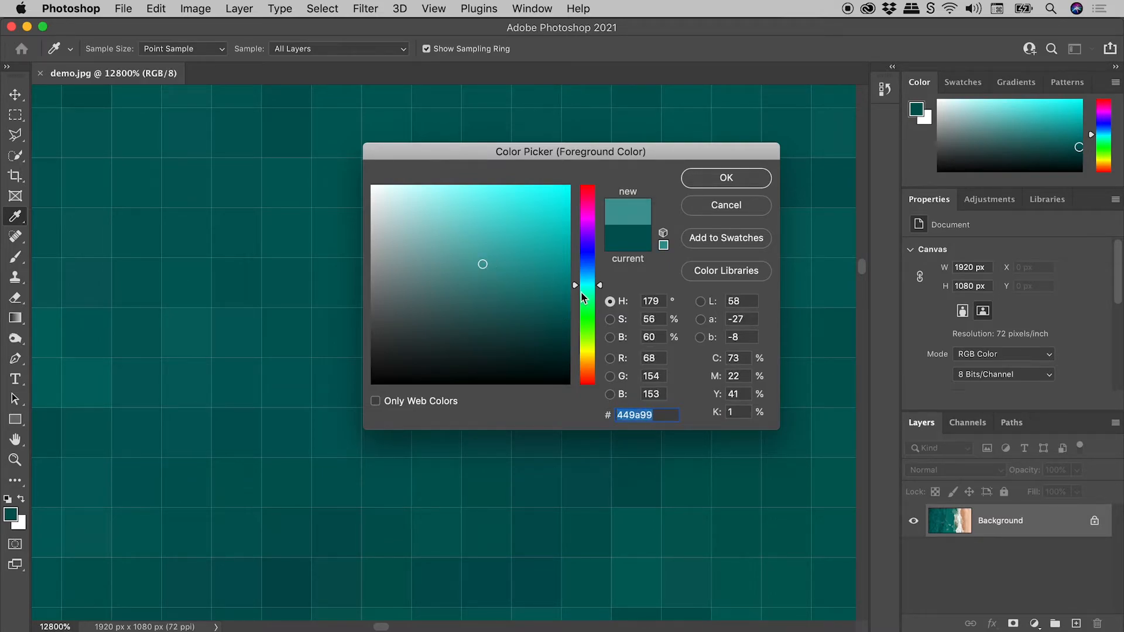
{"action": "left_click", "coordinate": [587, 245]}
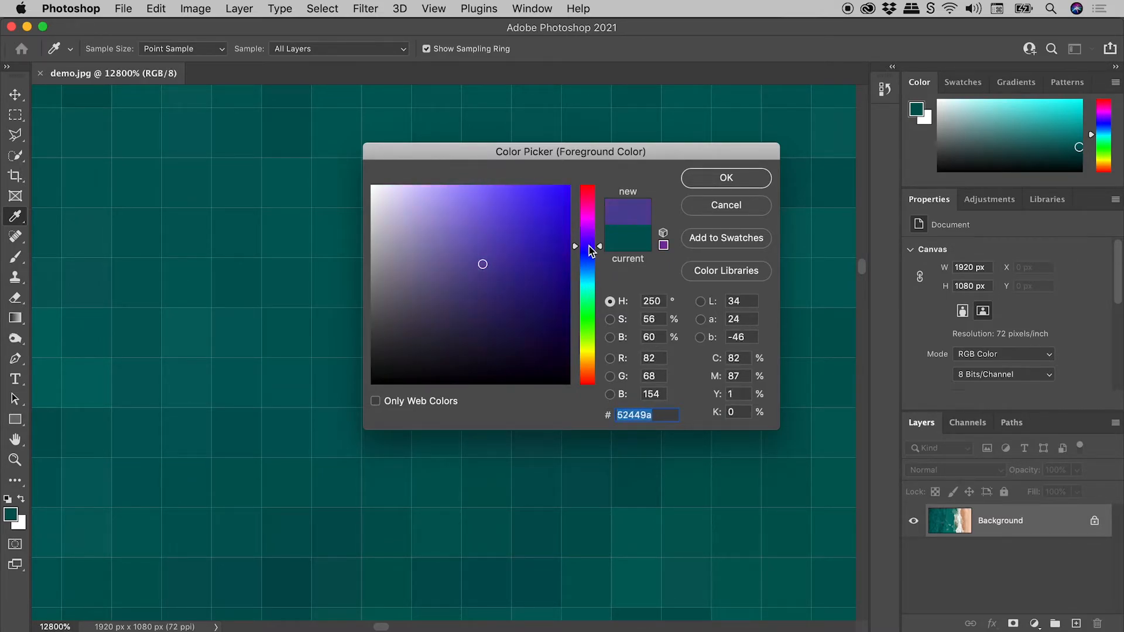
{"action": "left_click_drag", "start_coordinate": [588, 246], "coordinate": [588, 253]}
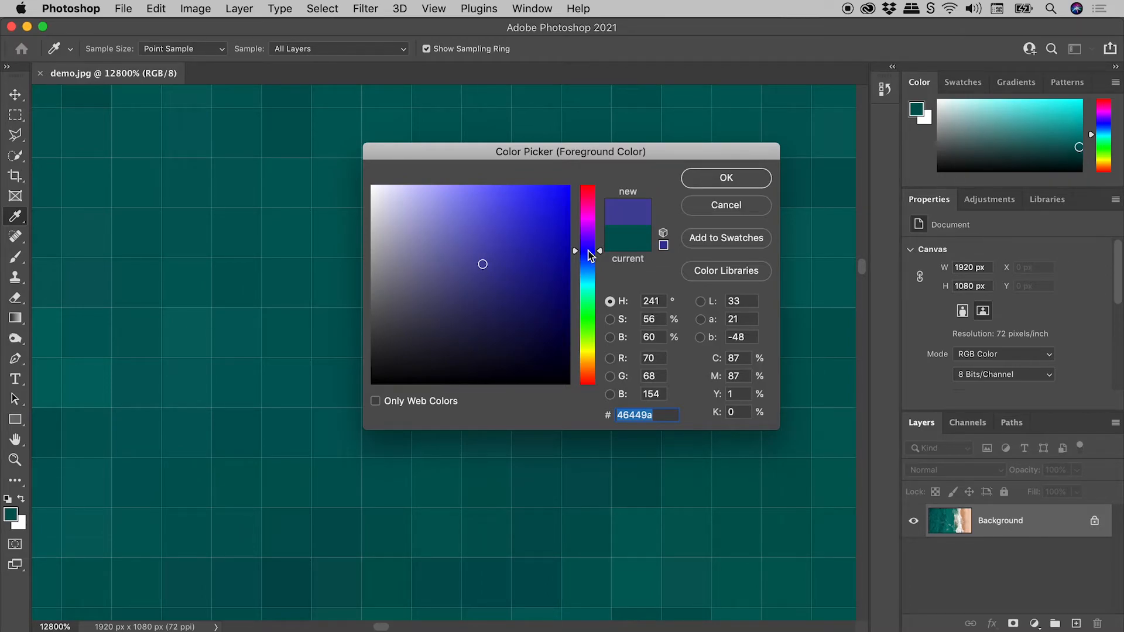
{"action": "mouse_move", "coordinate": [703, 224]}
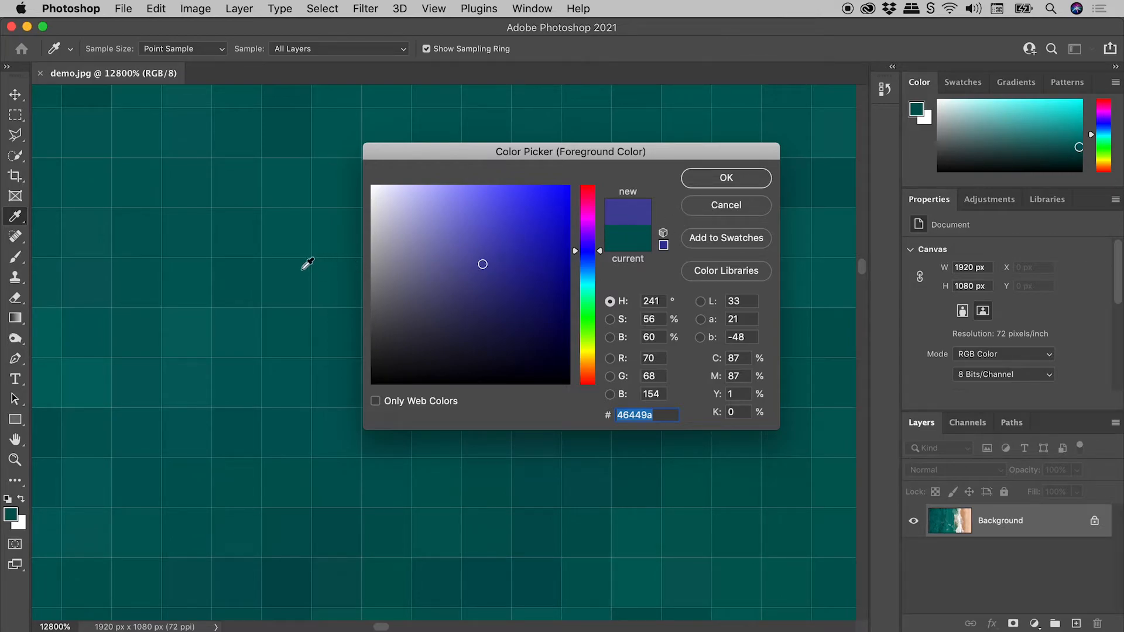
{"action": "mouse_move", "coordinate": [196, 224]}
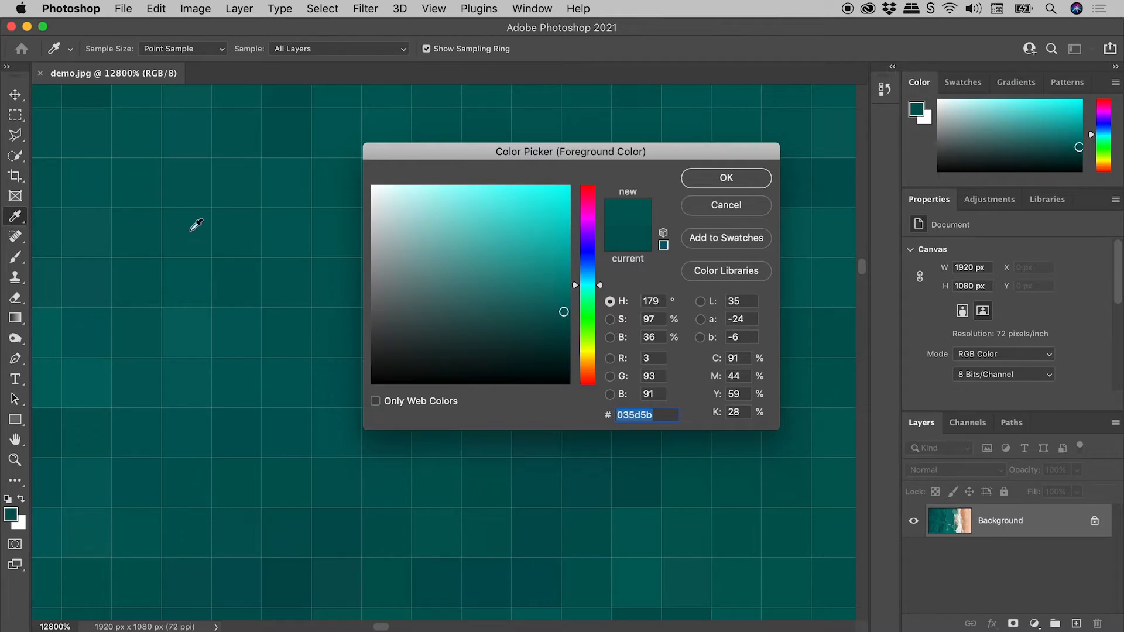
{"action": "mouse_move", "coordinate": [633, 212]}
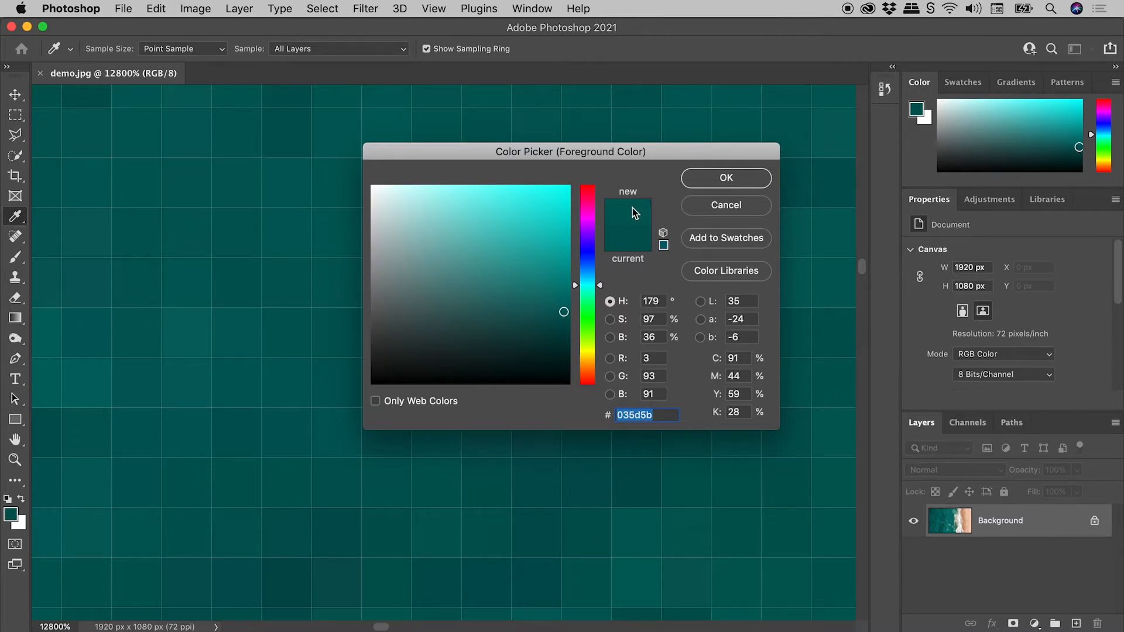
{"action": "mouse_move", "coordinate": [632, 213]}
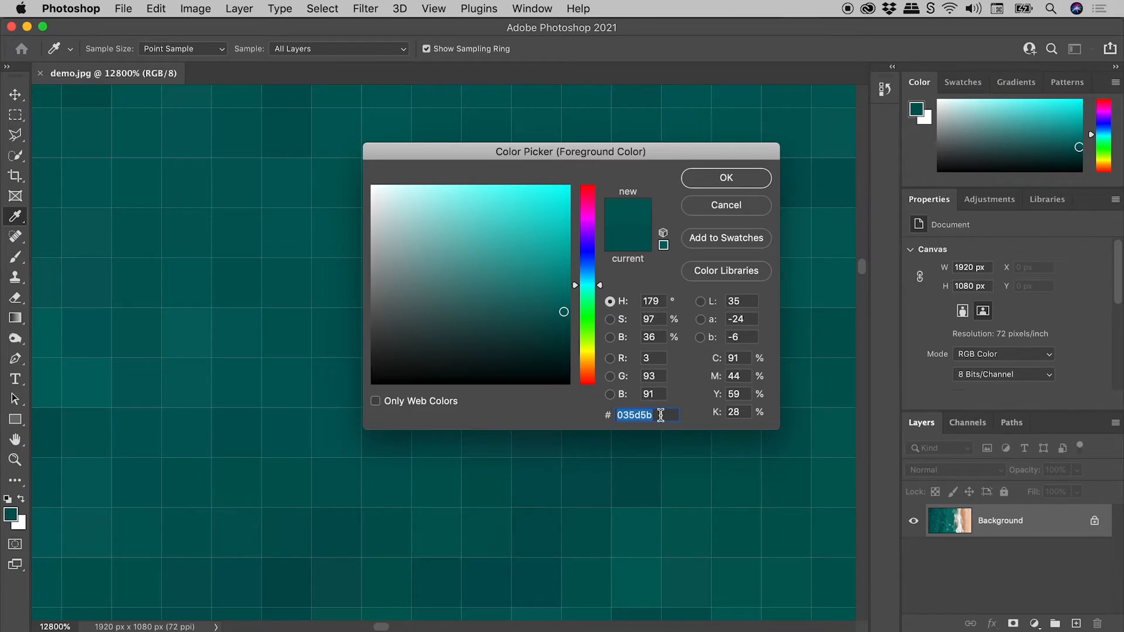
{"action": "left_click", "coordinate": [725, 178]}
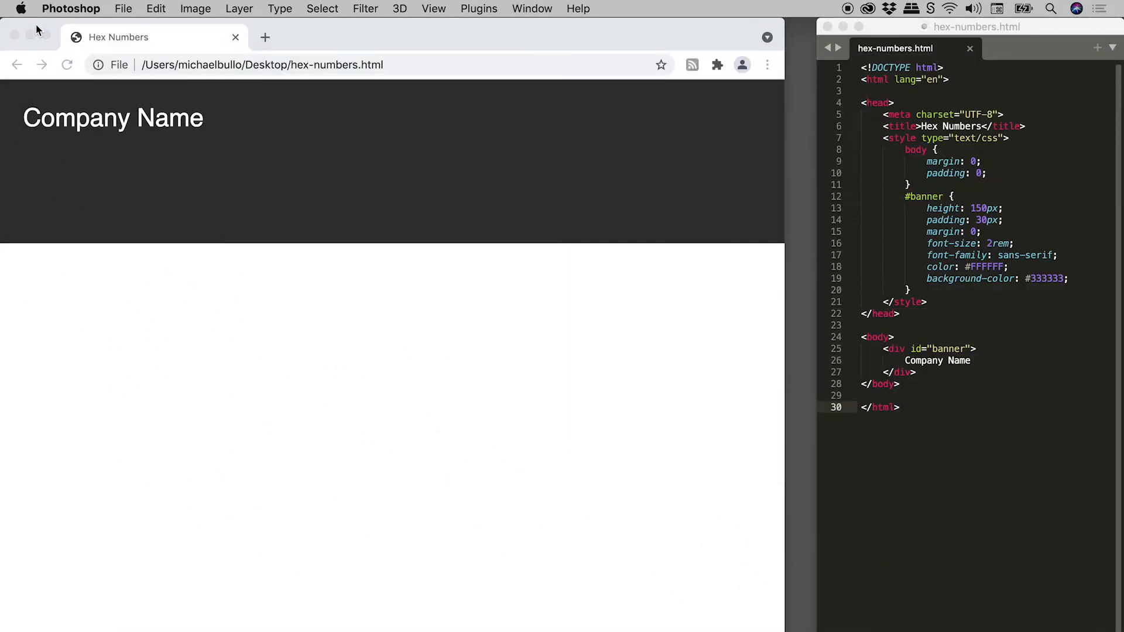
{"action": "mouse_move", "coordinate": [1007, 341]}
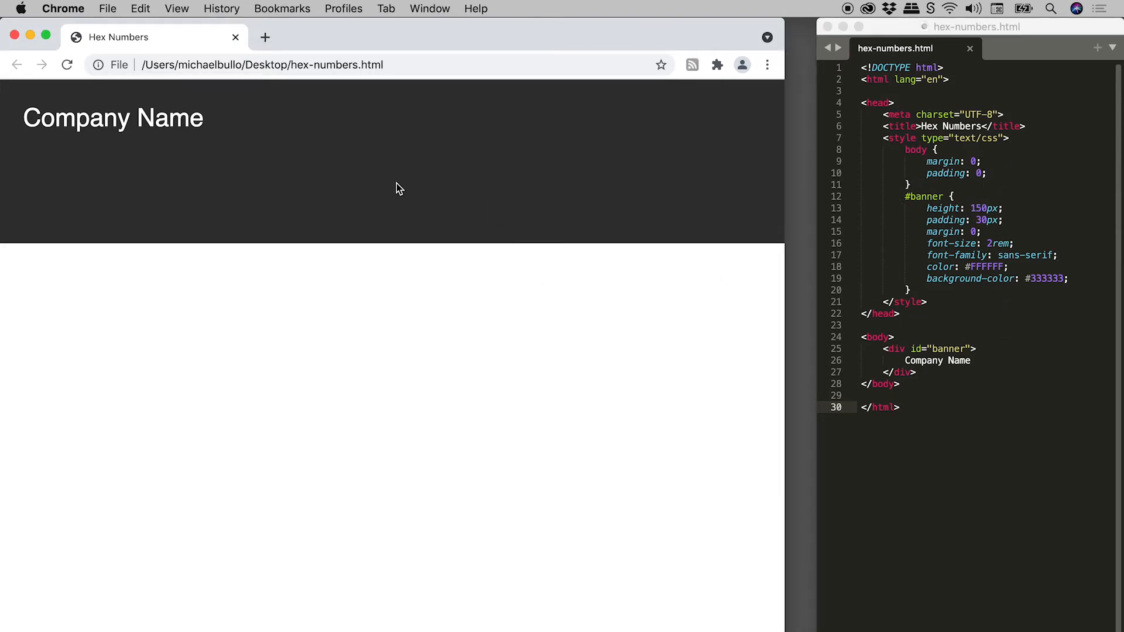
{"action": "mouse_move", "coordinate": [495, 247]}
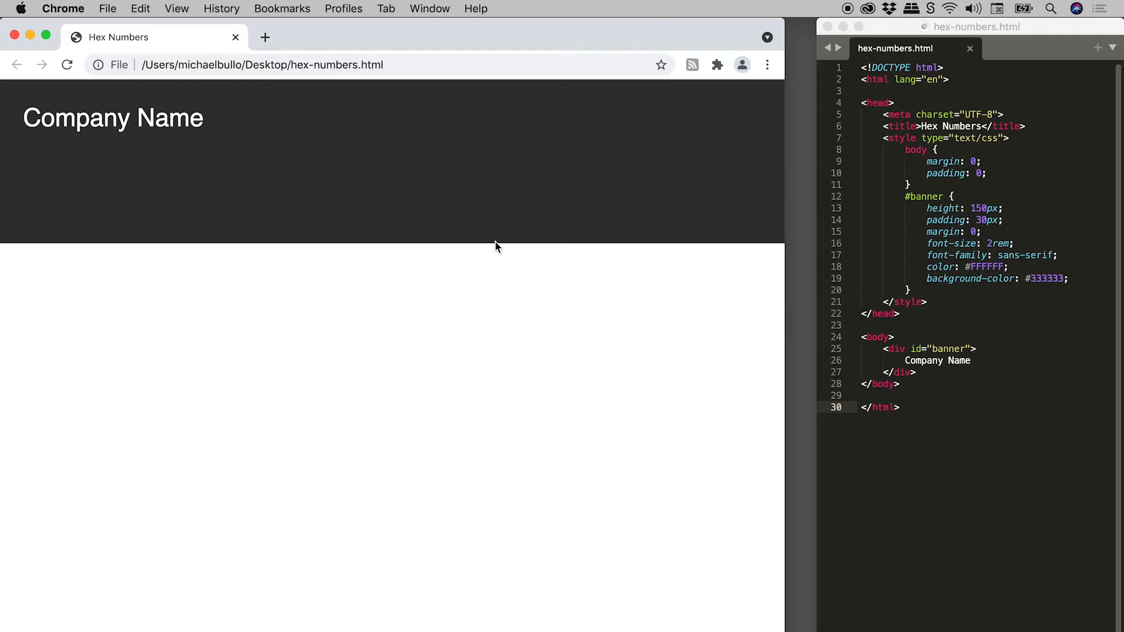
{"action": "mouse_move", "coordinate": [492, 133]}
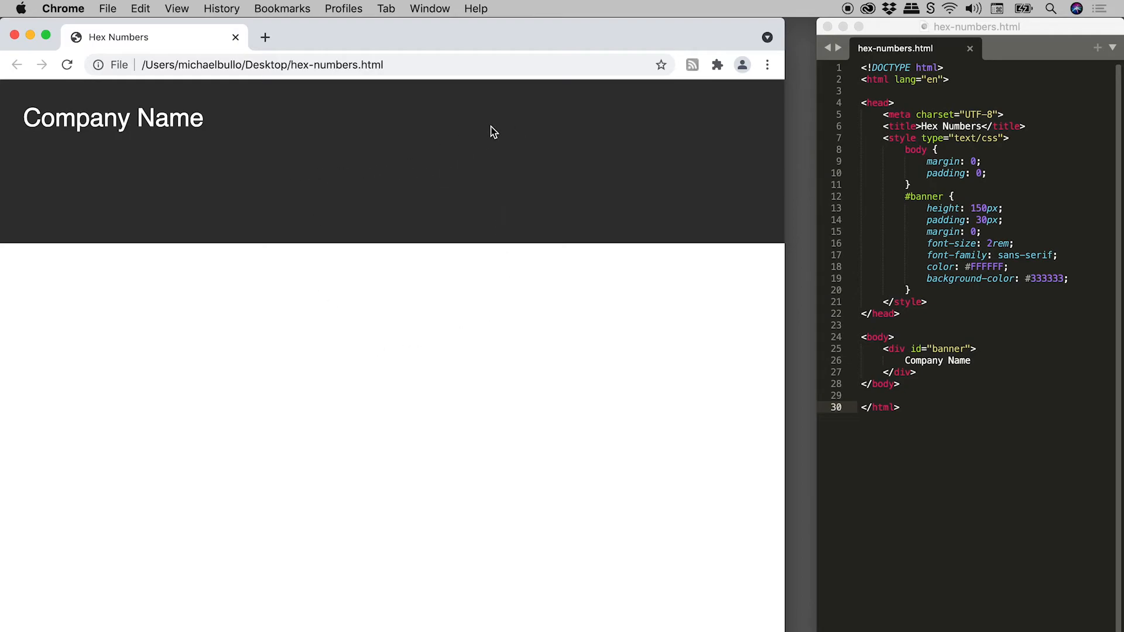
{"action": "mouse_move", "coordinate": [398, 178]}
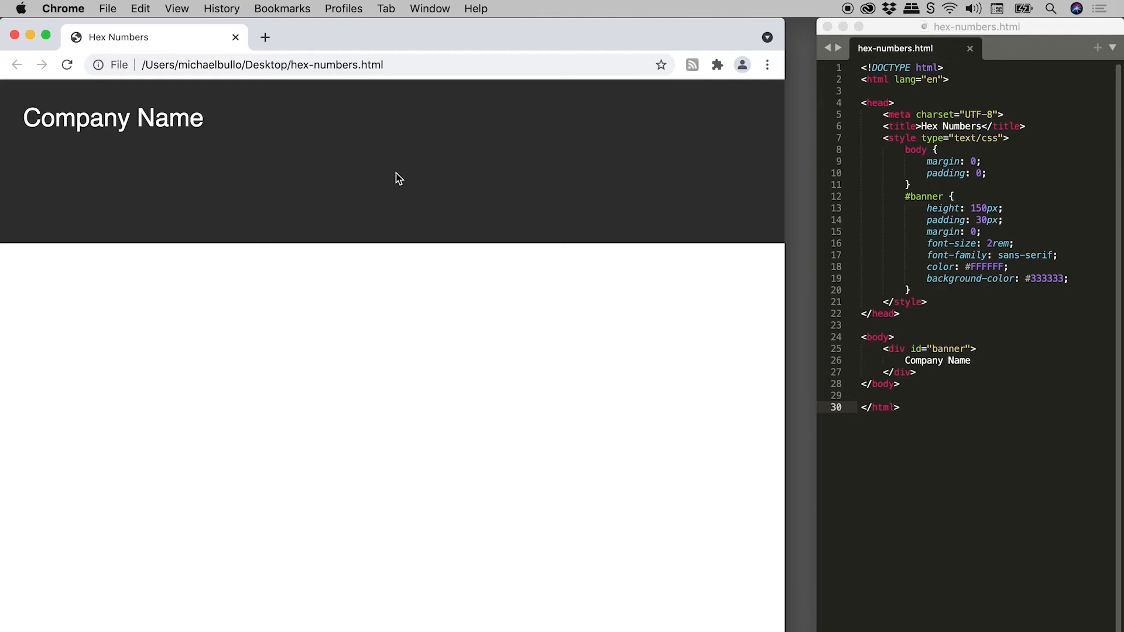
{"action": "mouse_move", "coordinate": [999, 286]}
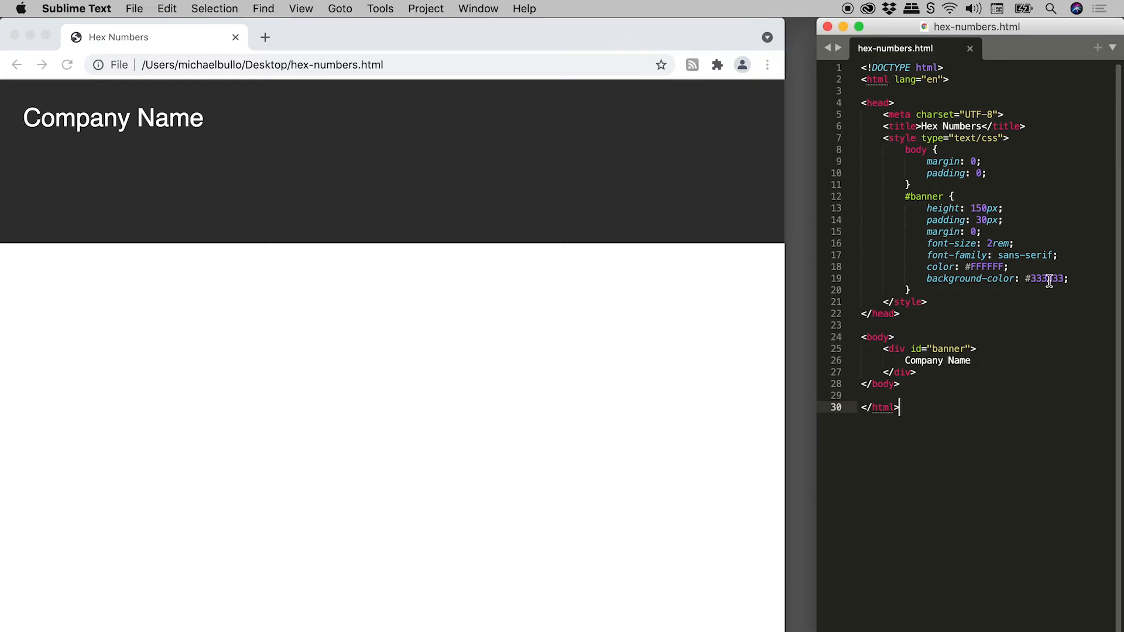
Step: Replace 333333 on line 19 with 035d5b
{"action": "double_click", "coordinate": [1045, 278]}
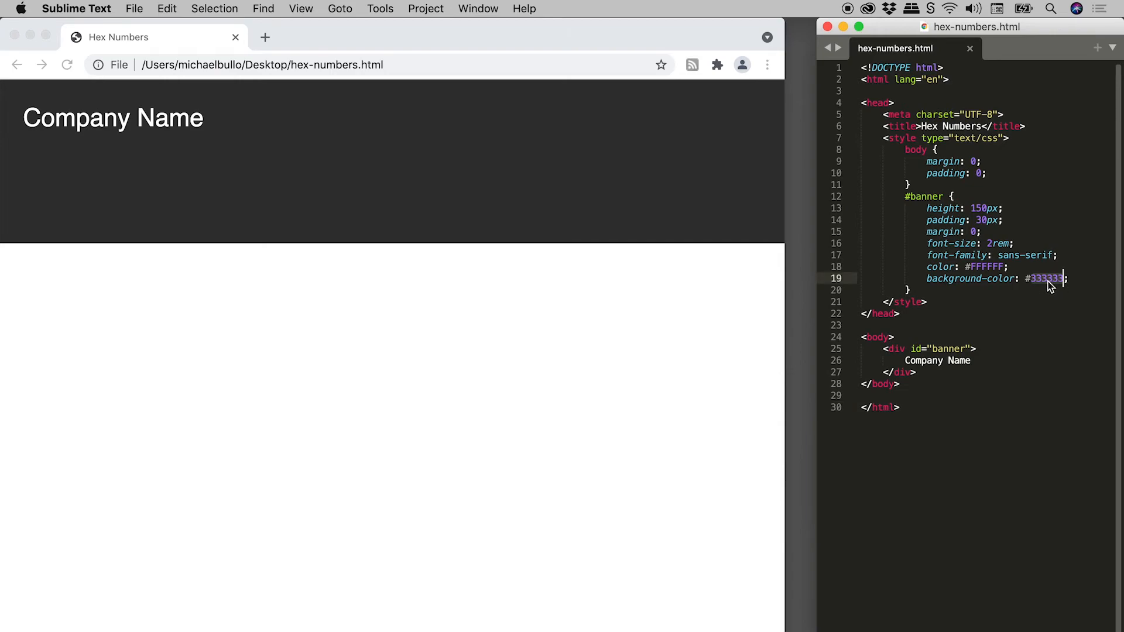
{"action": "type", "text": "035d5b"}
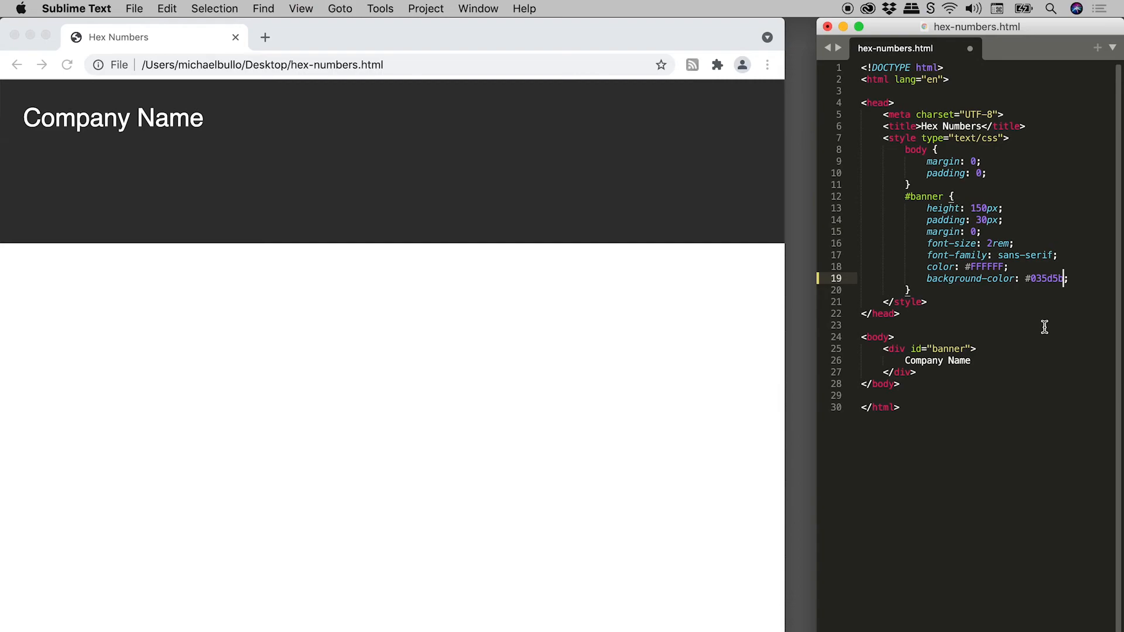